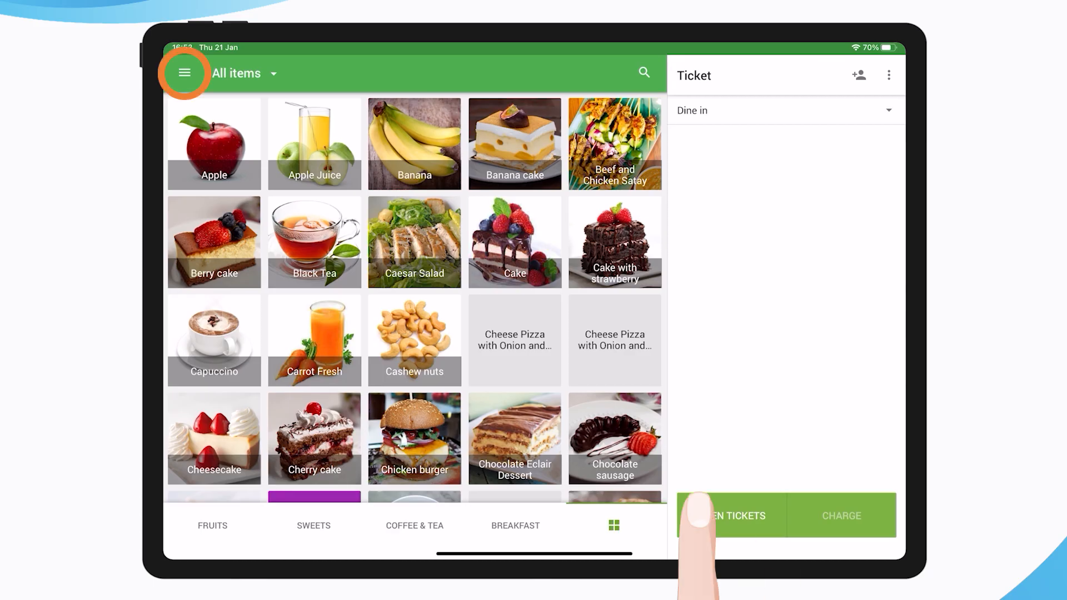
- From the POS menu reach Back office Settings > Payment types, listing Cash and Card
left_click(184, 73)
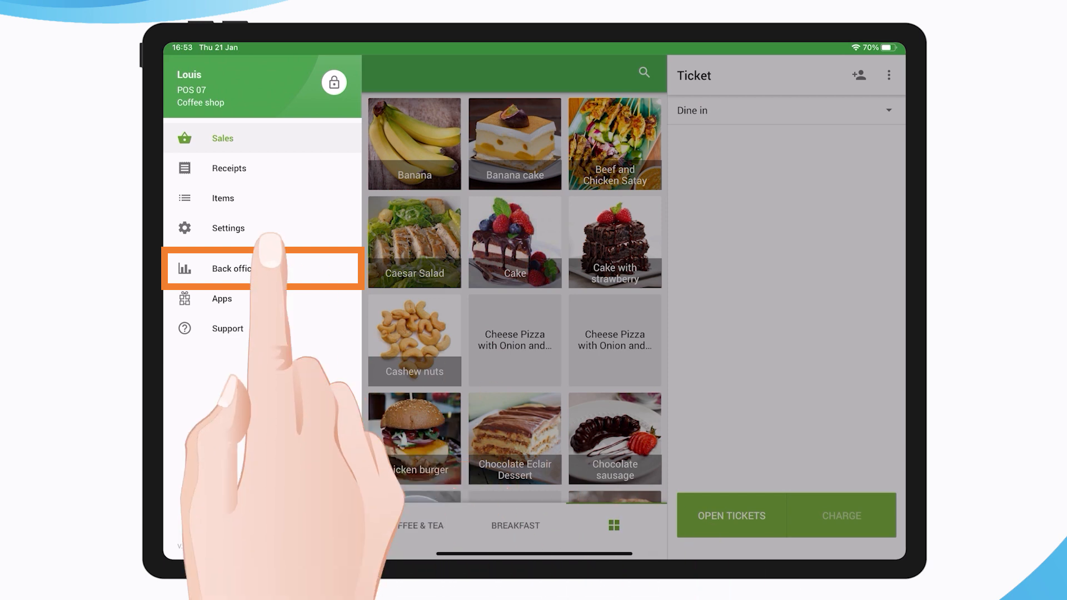
left_click(231, 268)
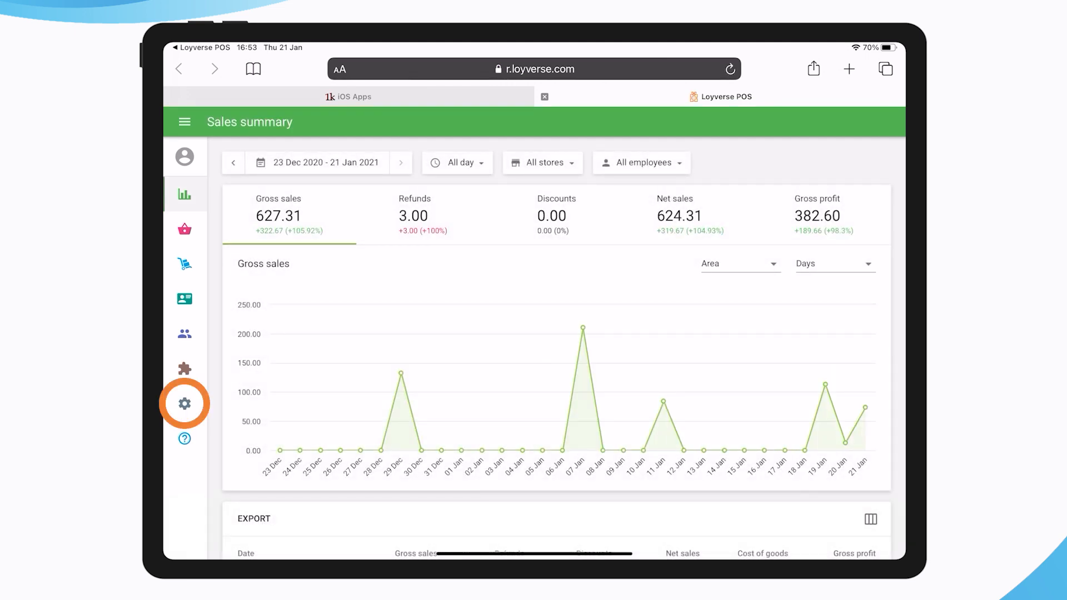
left_click(184, 403)
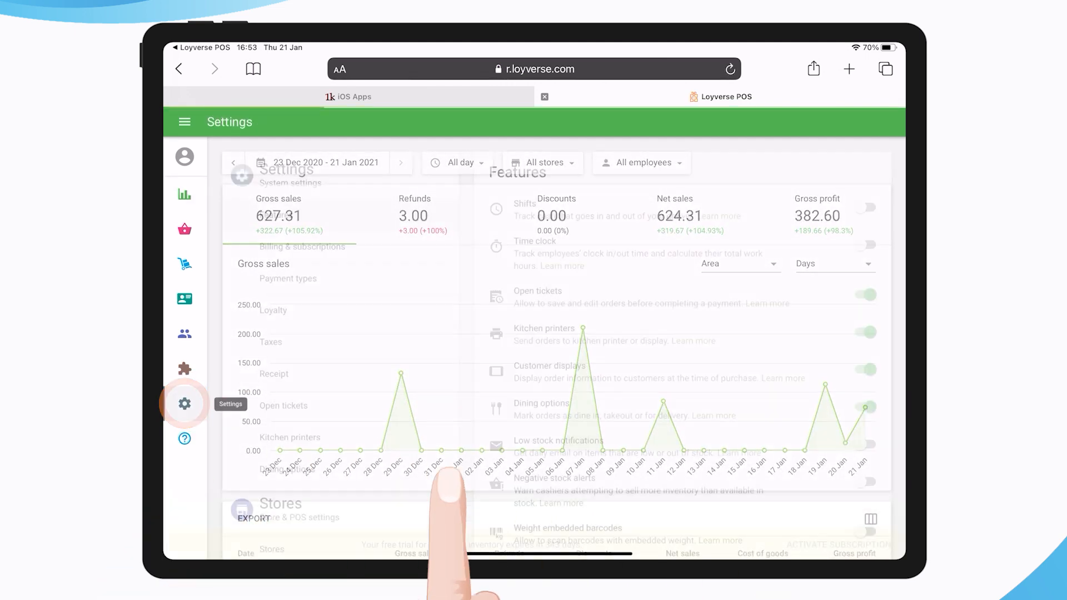
left_click(287, 279)
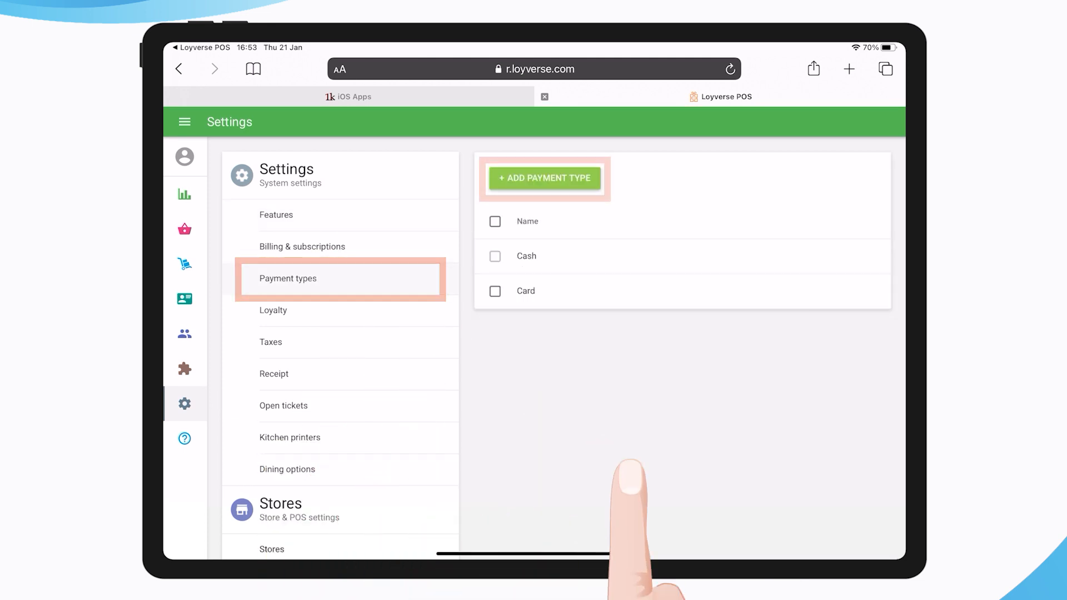
left_click(544, 178)
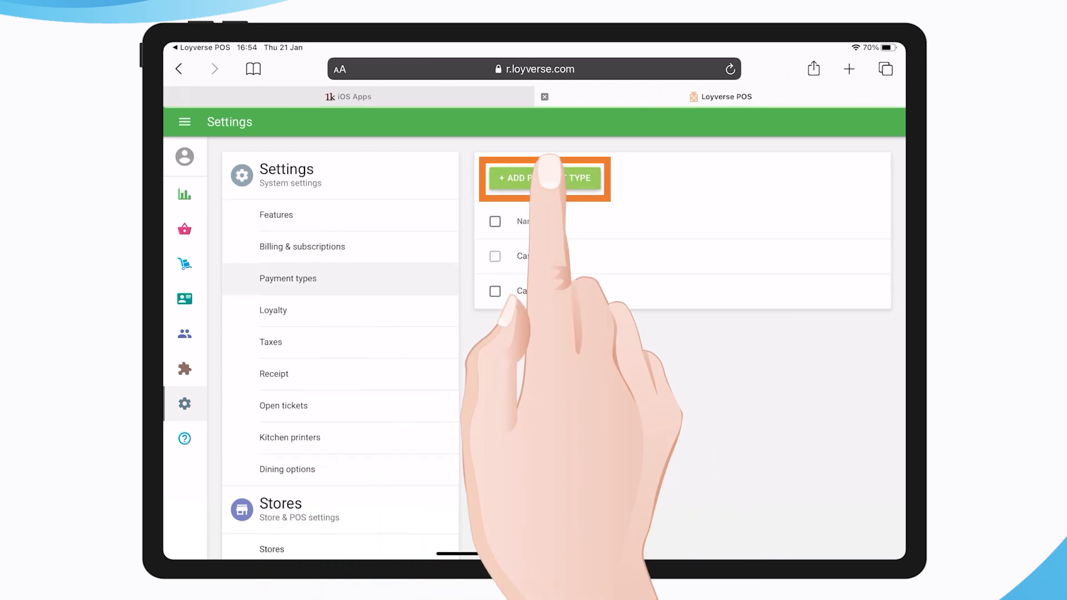
- Add a payment type with SumUp chosen and request to connect a SumUp account
left_click(544, 178)
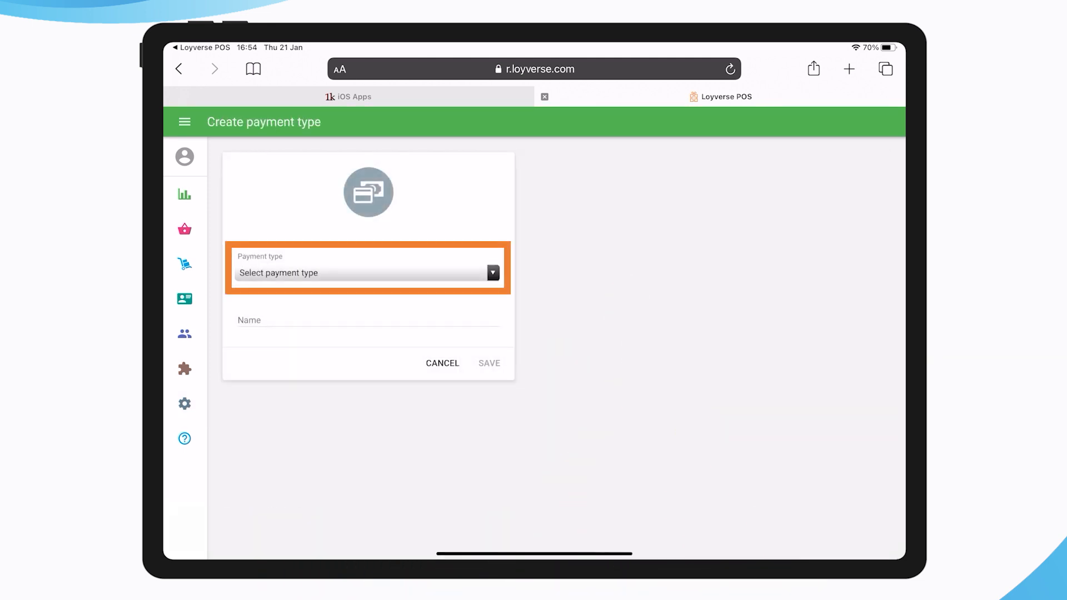
left_click(367, 272)
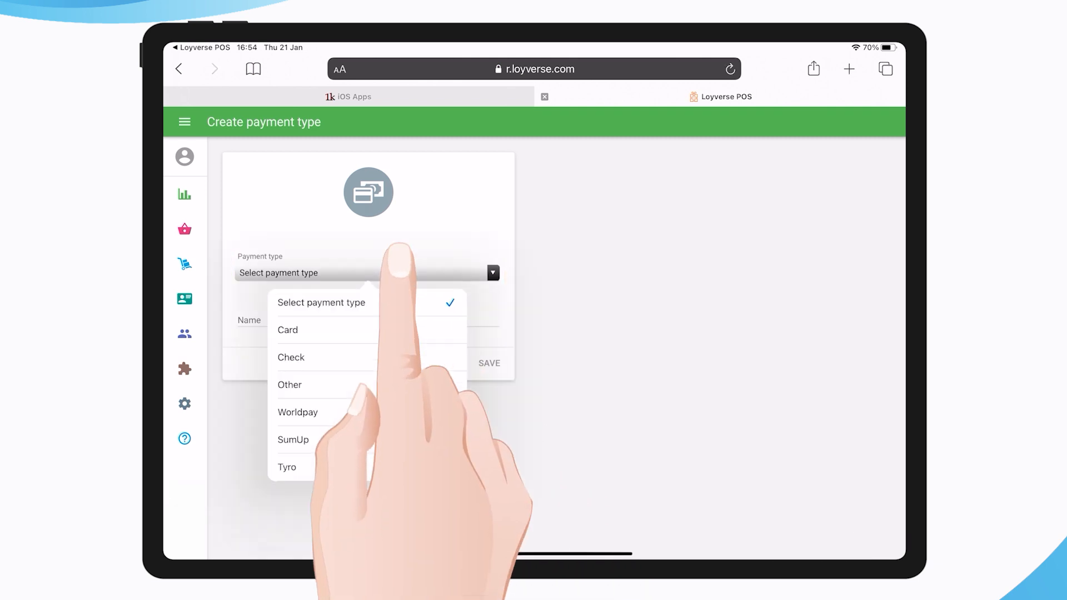
left_click(293, 439)
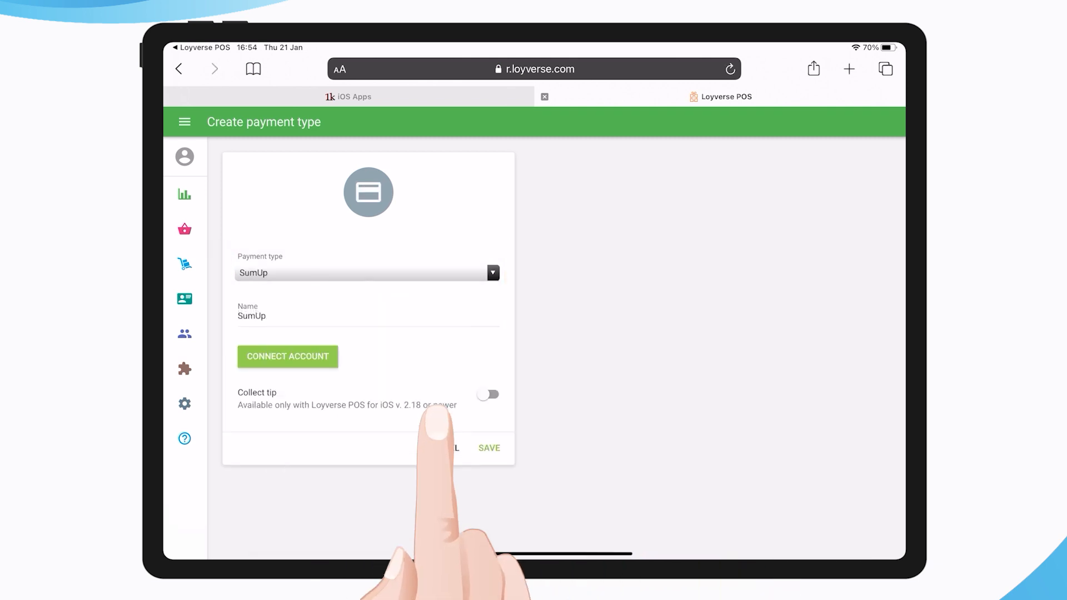
left_click(288, 357)
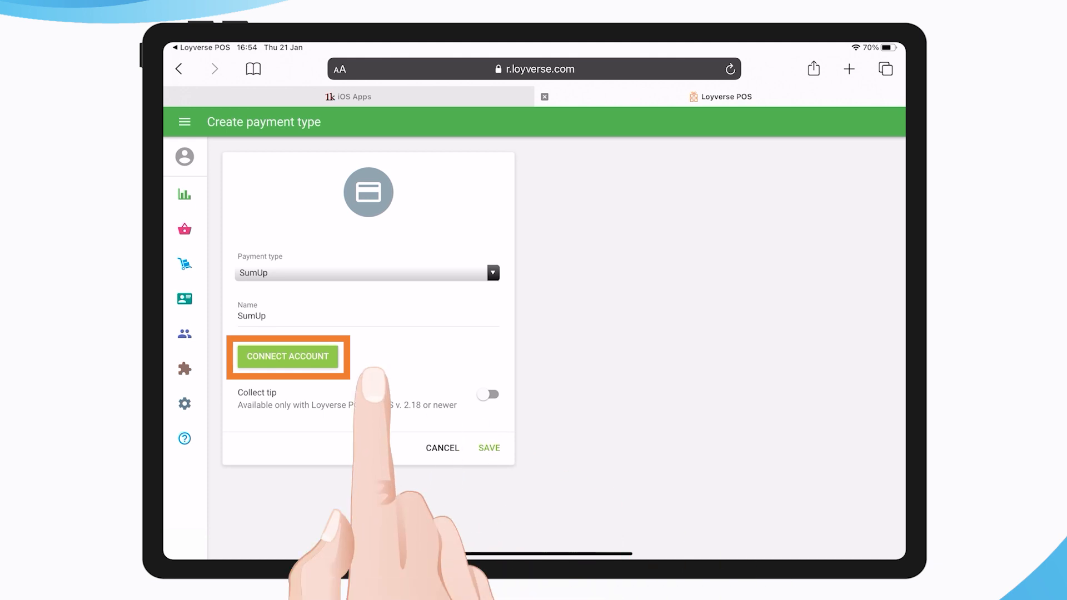
left_click(287, 357)
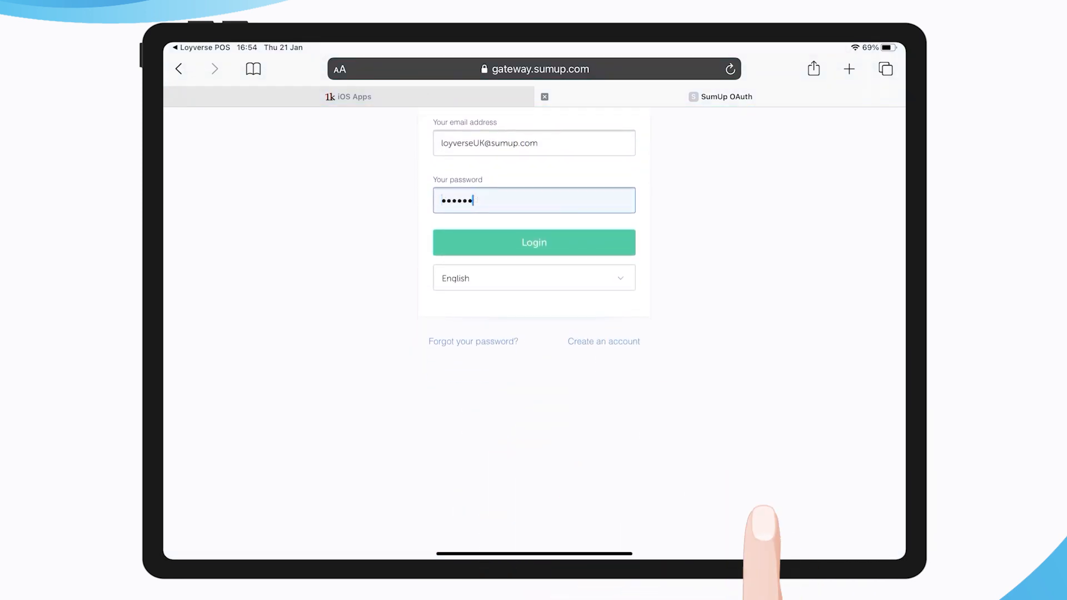
- Log in on the SumUp page and save the connected SumUp payment type
left_click(533, 243)
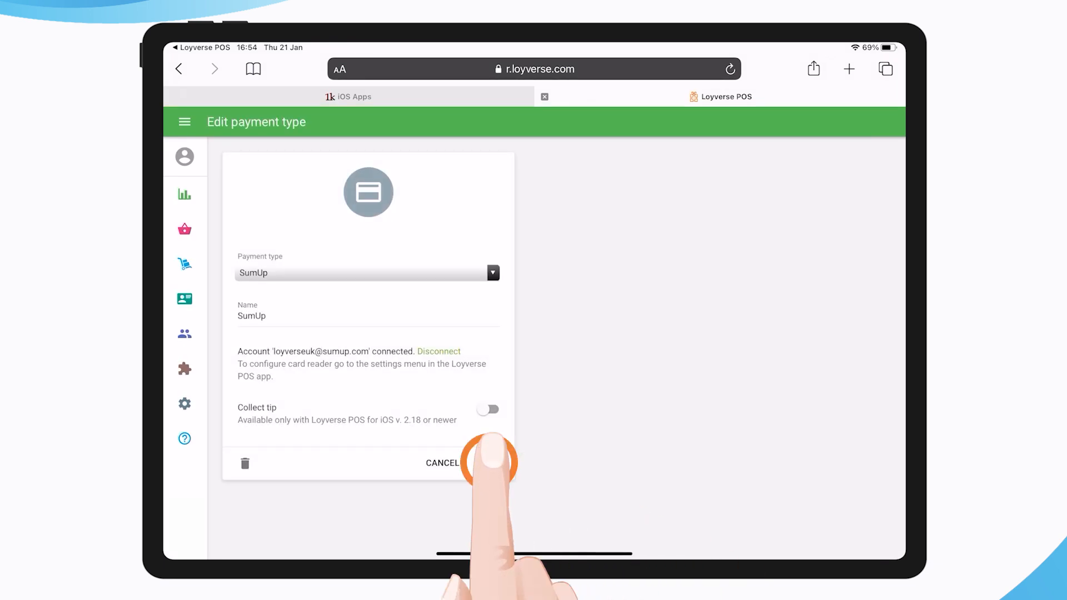
left_click(490, 463)
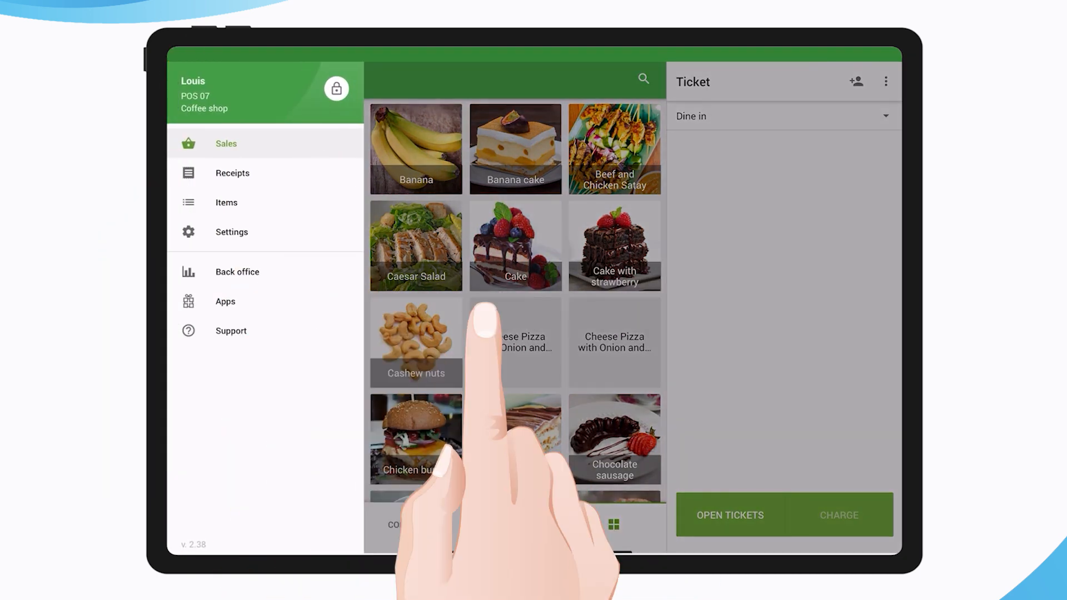
- In POS Settings > Payment types, reach the SumUp card reader setup showing the Air reader
left_click(230, 231)
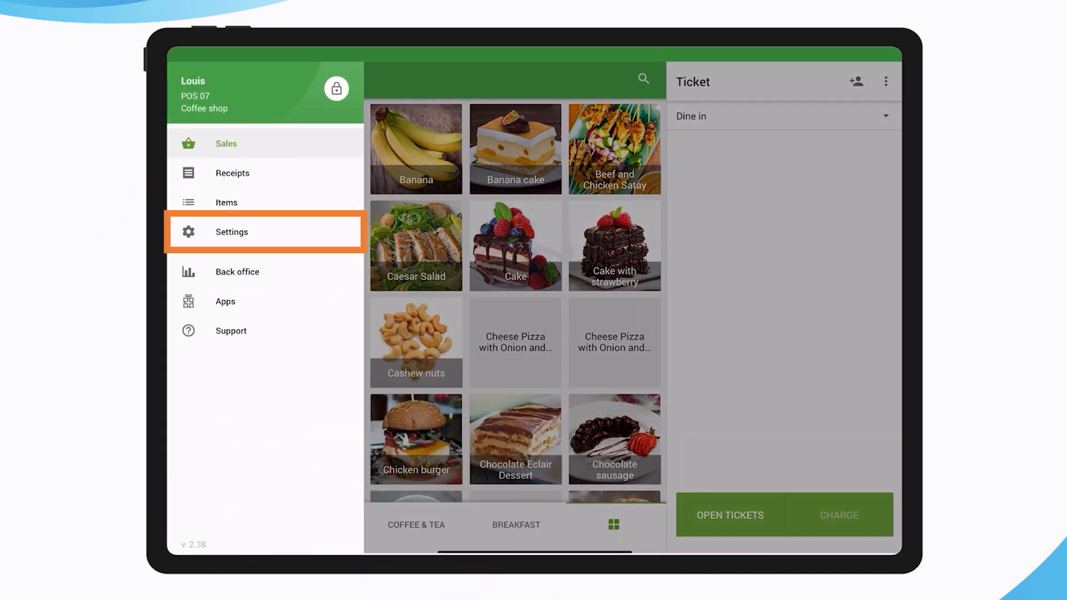
left_click(231, 232)
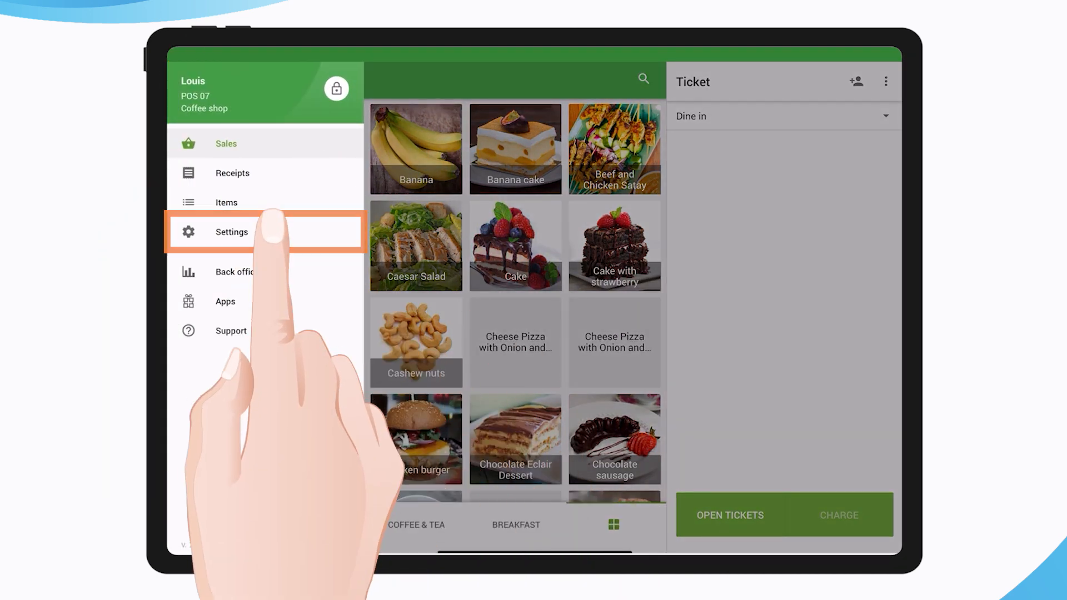
left_click(231, 232)
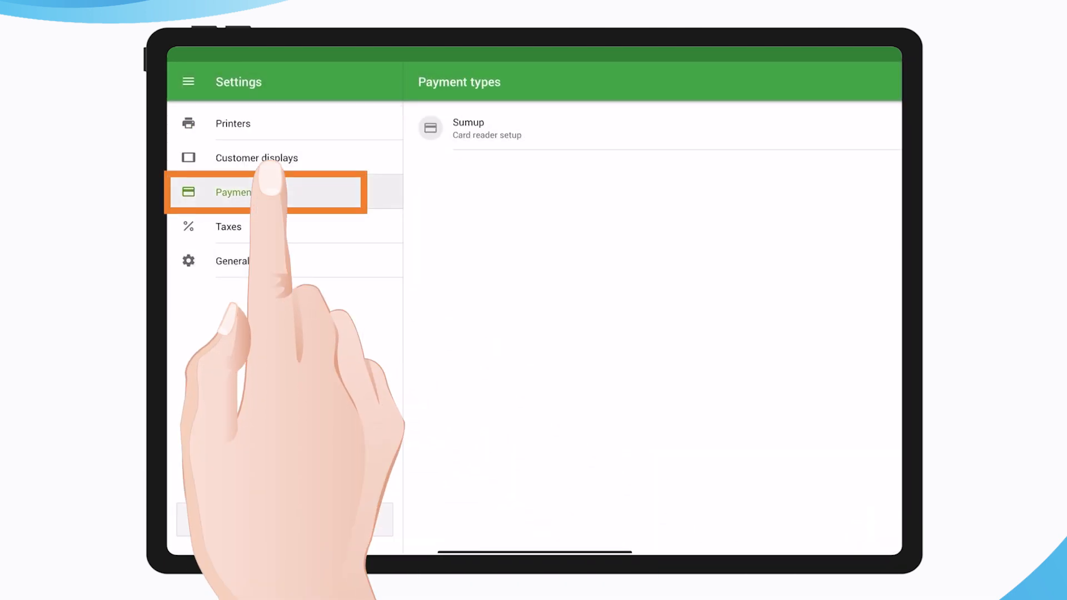
left_click(248, 191)
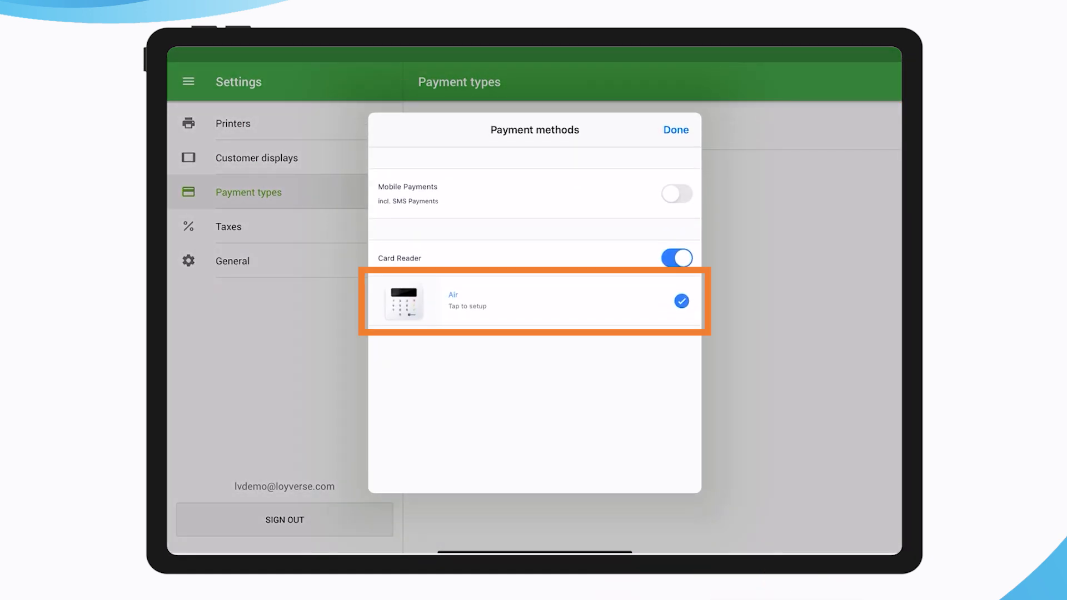
- Pair the SumUp Air reader with matching serial over Bluetooth until it shows Connected
left_click(537, 306)
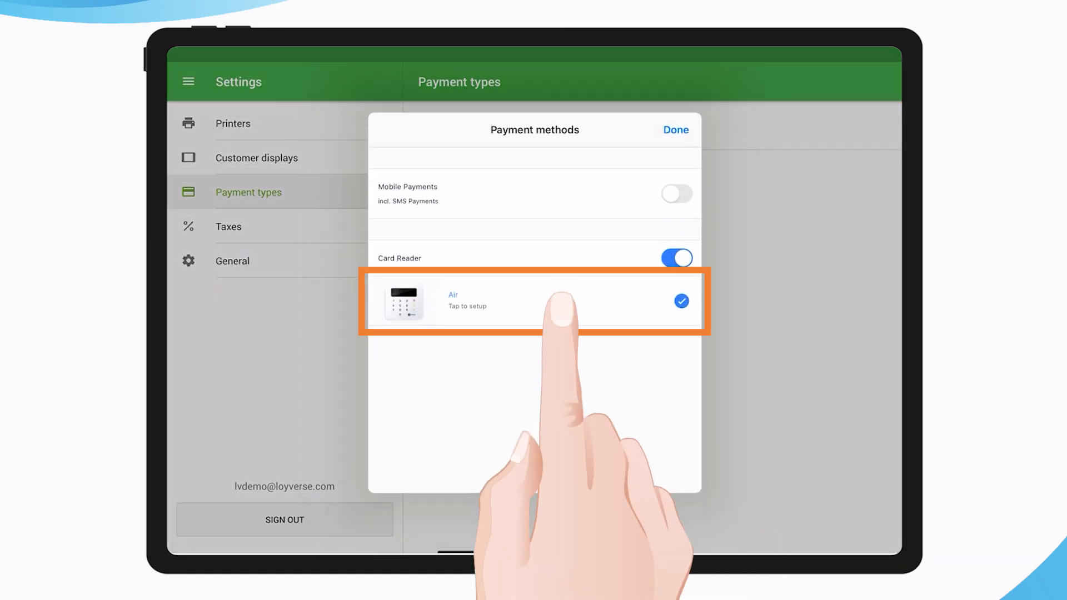
left_click(534, 301)
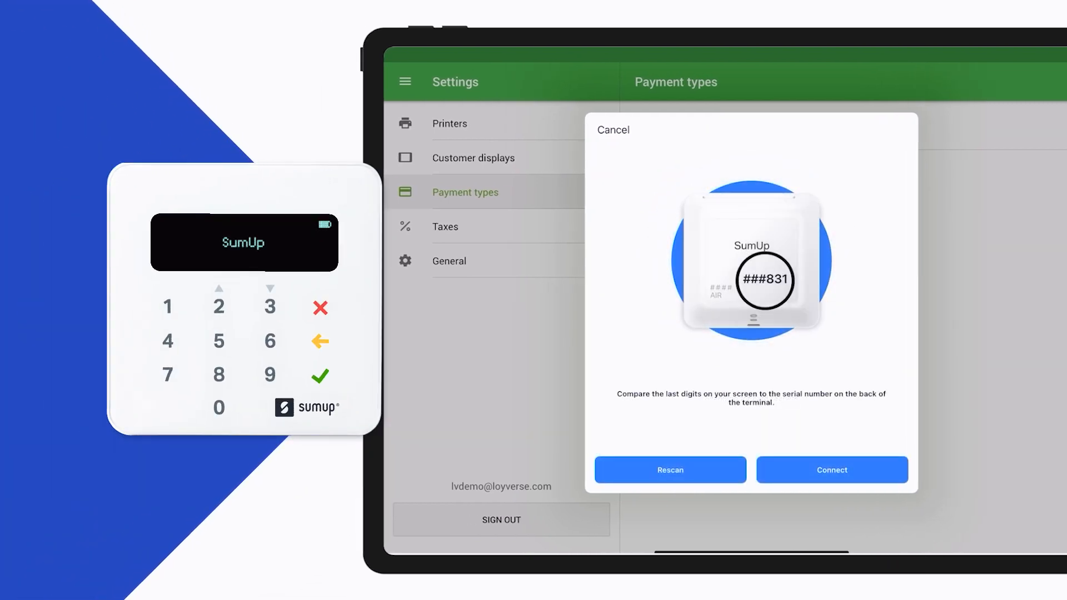
left_click(831, 469)
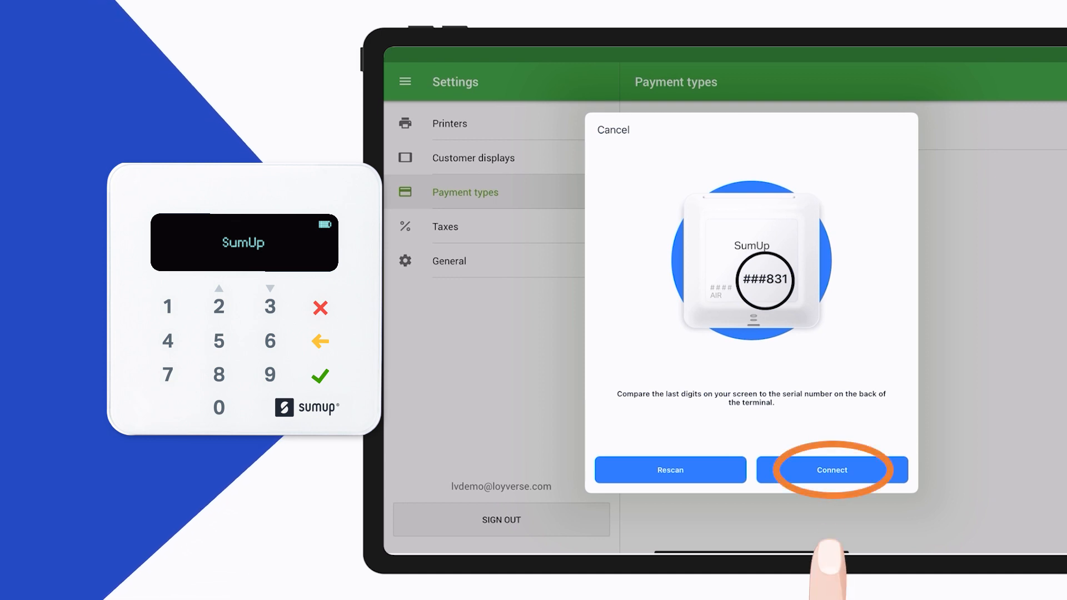
left_click(831, 469)
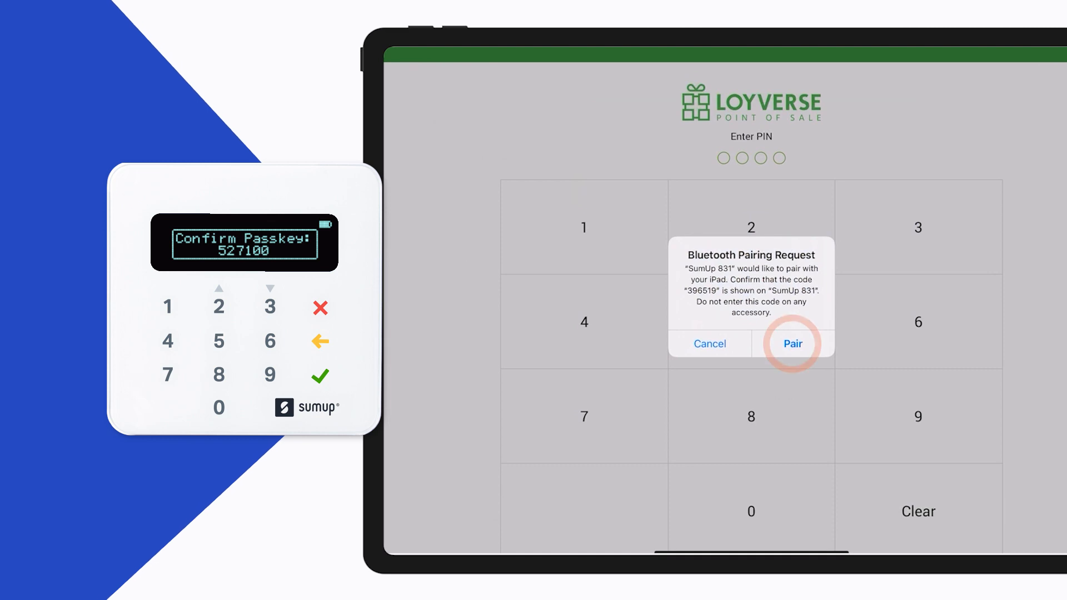
left_click(791, 343)
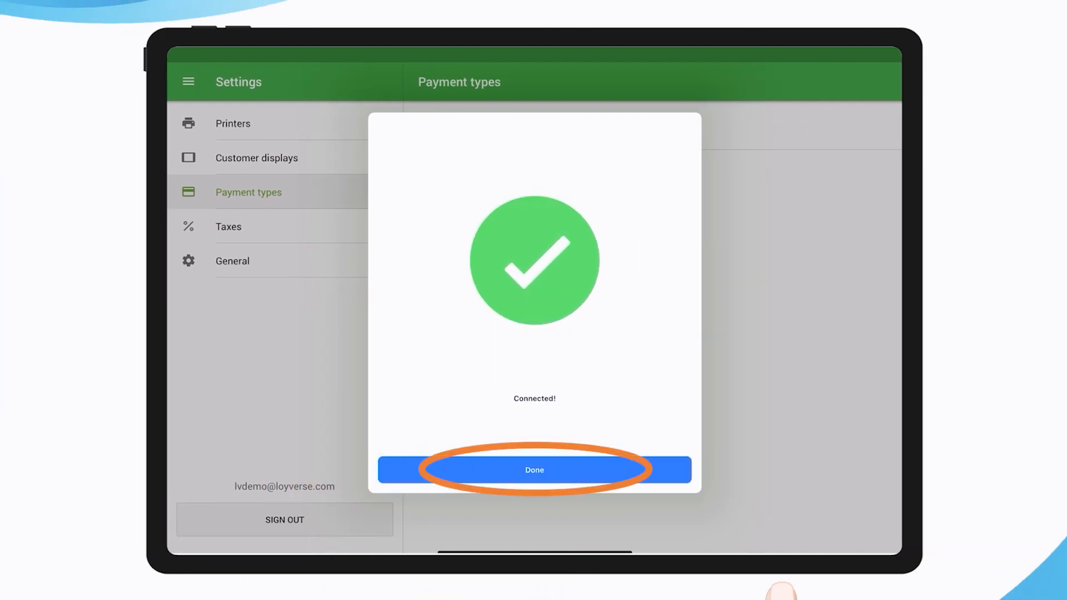
- Dismiss the Connected! dialog and return to the 33.48 ticket
left_click(534, 469)
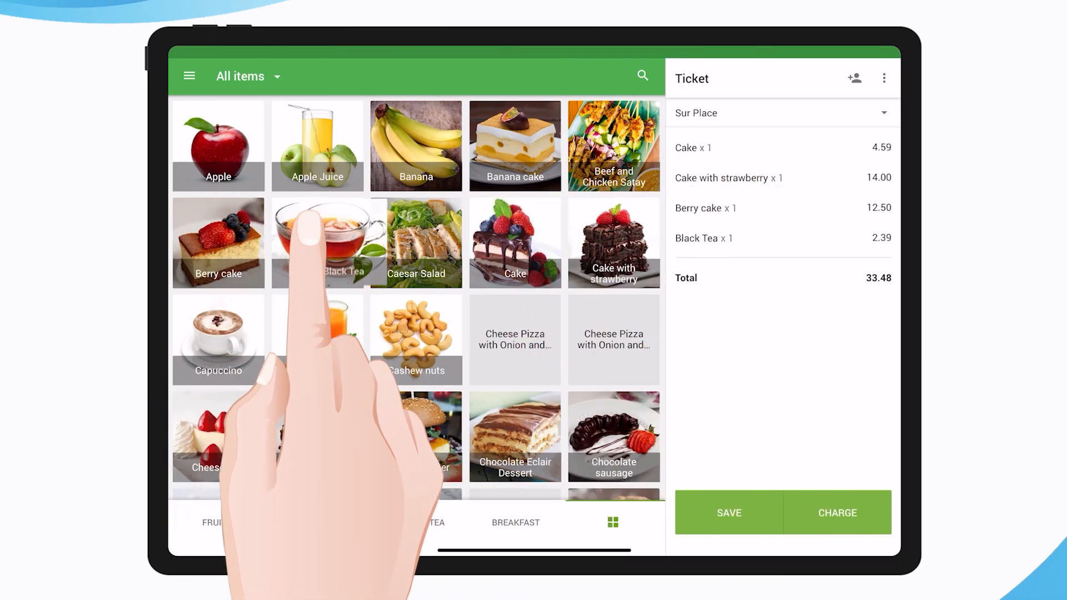
- Charge the 33.48 ticket through the SUMUP payment button and start a new sale
left_click(836, 512)
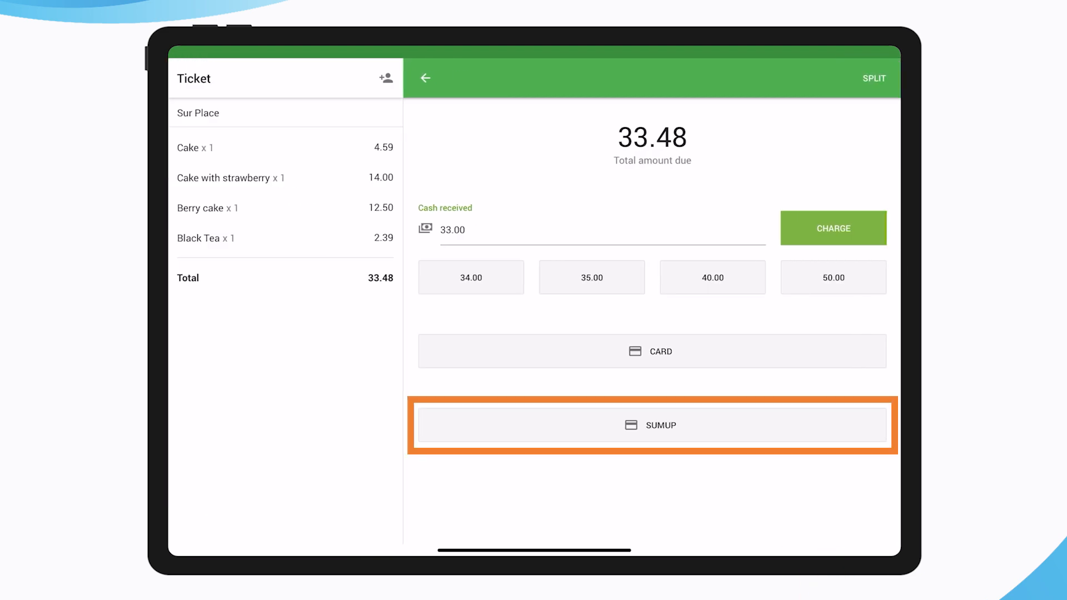
left_click(651, 425)
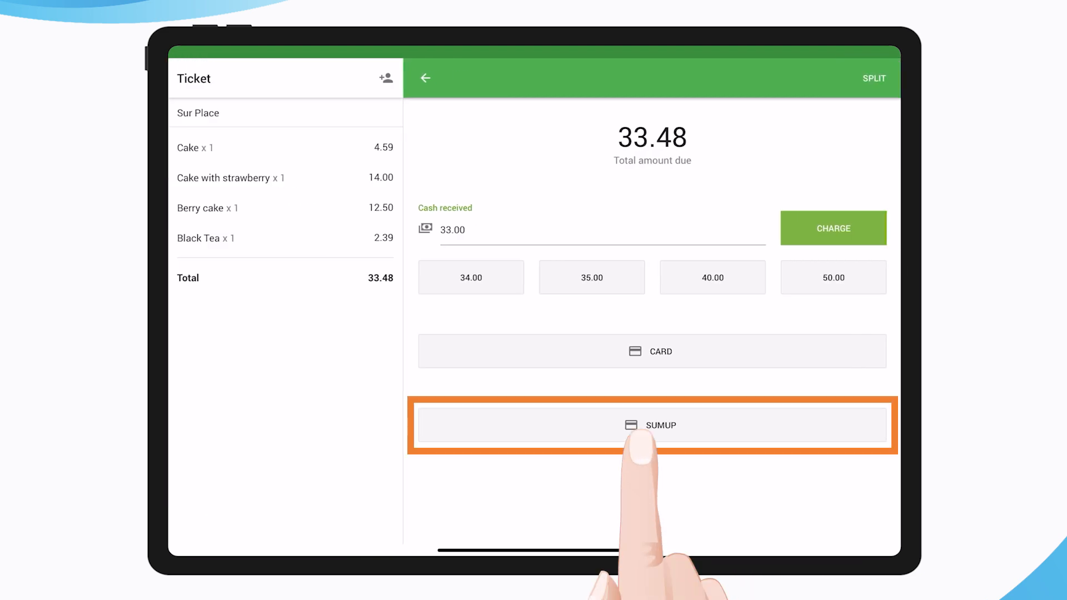
left_click(651, 425)
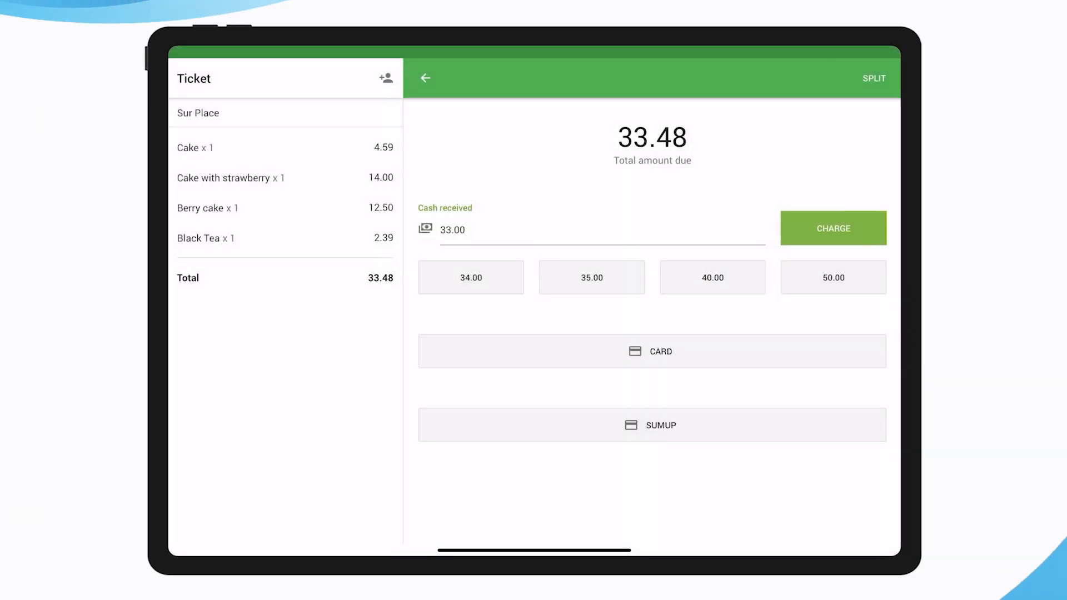
left_click(833, 228)
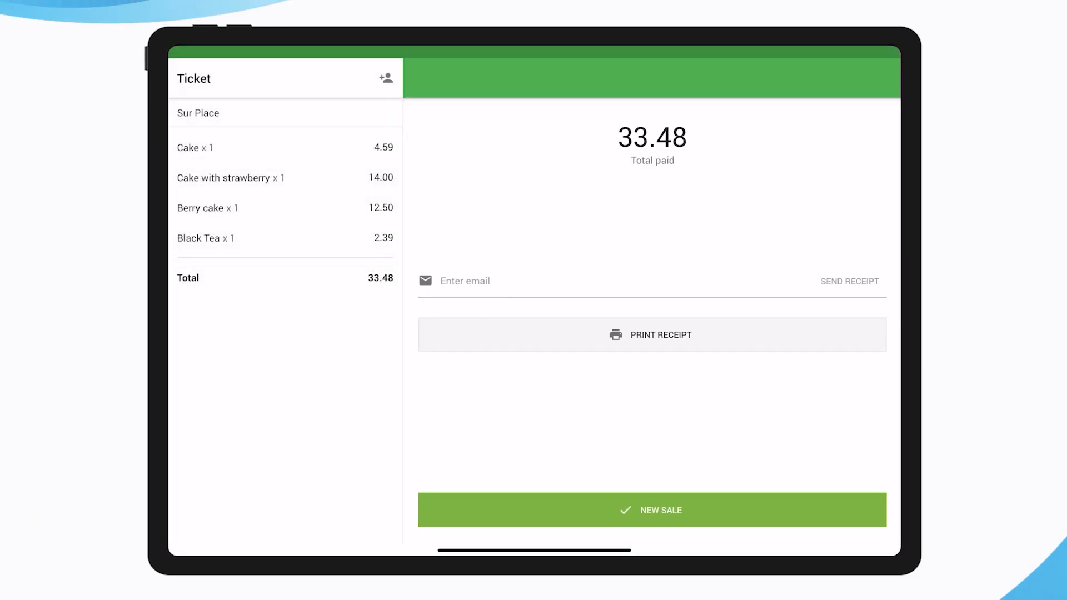
left_click(651, 510)
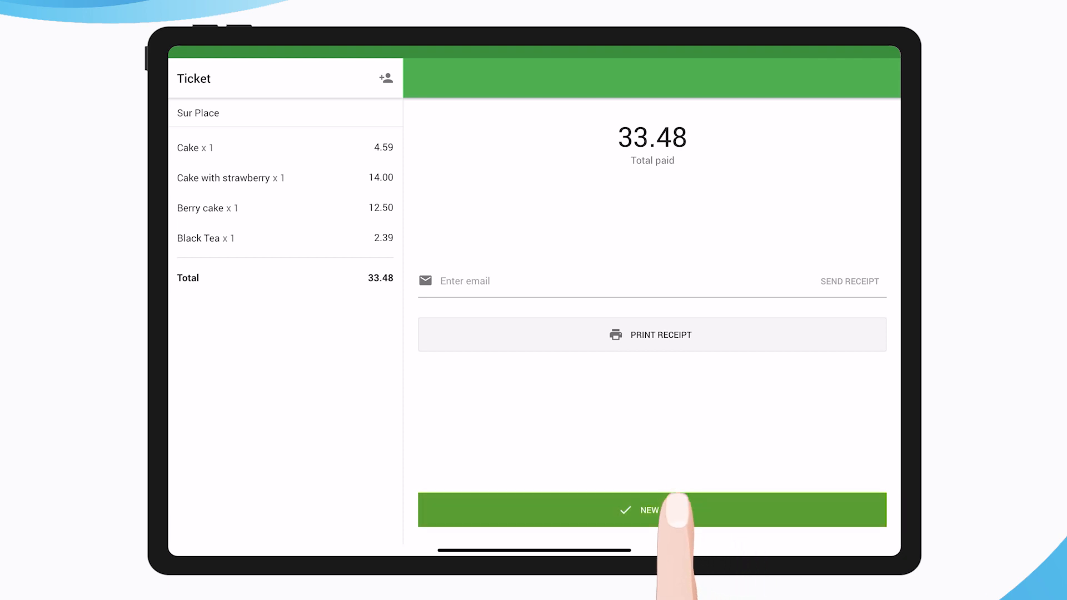
left_click(652, 510)
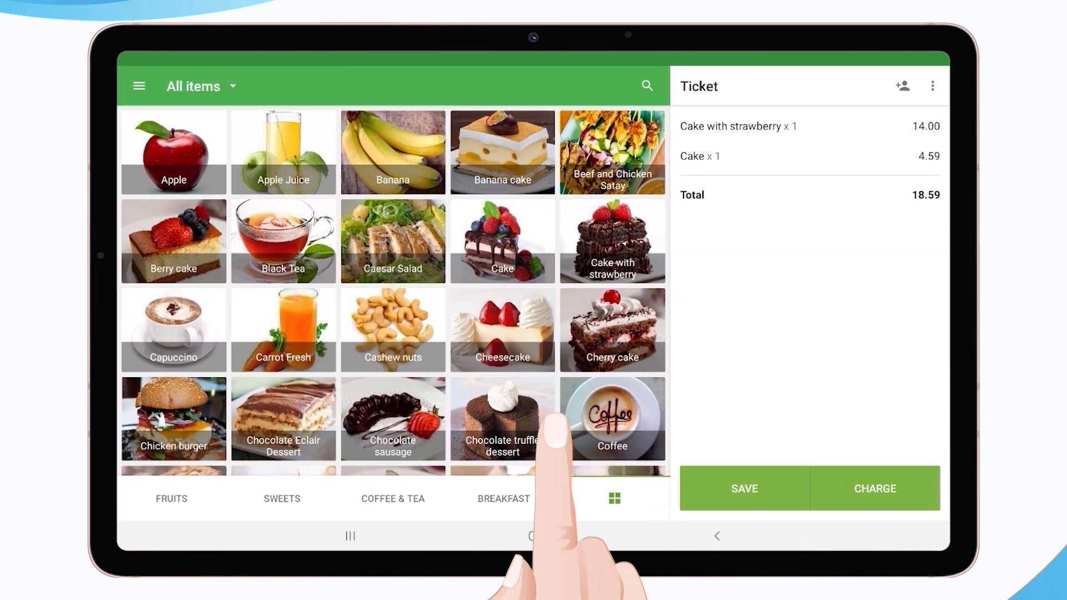
- Add a milk cappuccino, charge the 26.78 total via SumUp, getting 'SumUp app not found'
left_click(173, 330)
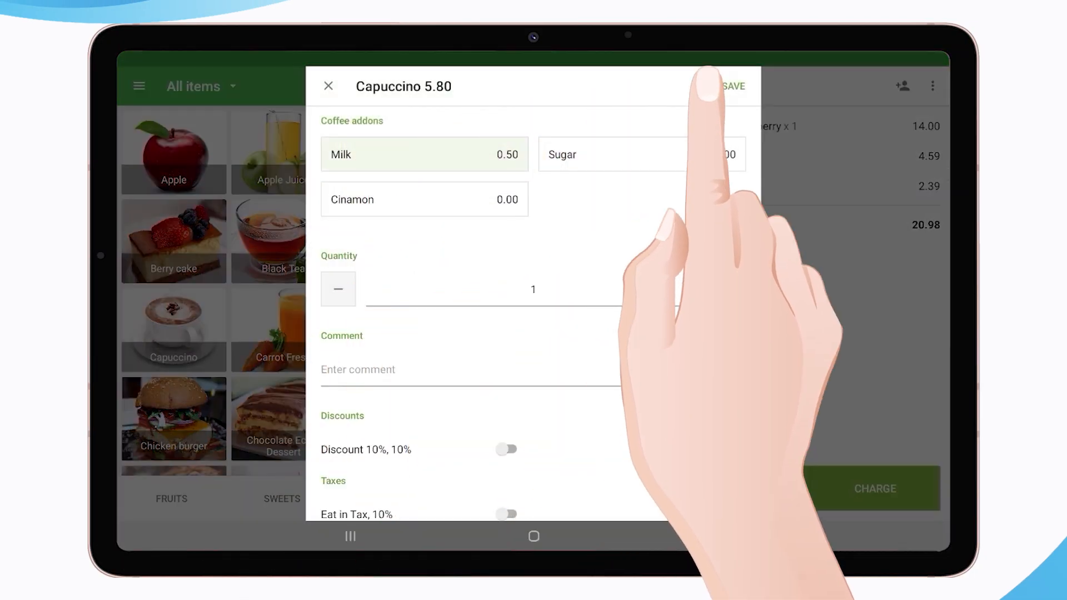
left_click(734, 86)
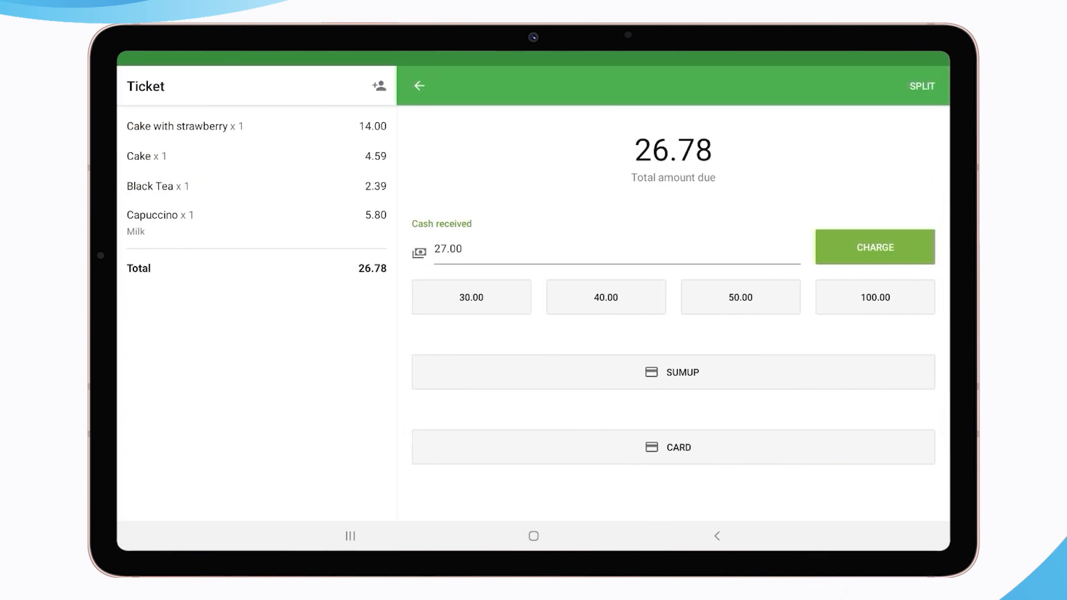
left_click(874, 246)
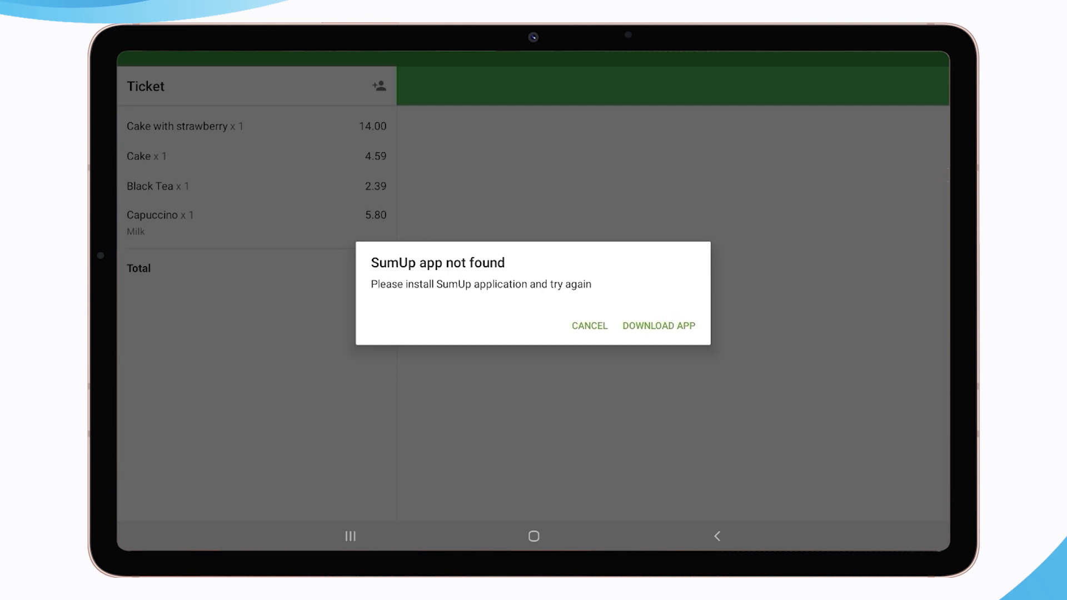
left_click(657, 325)
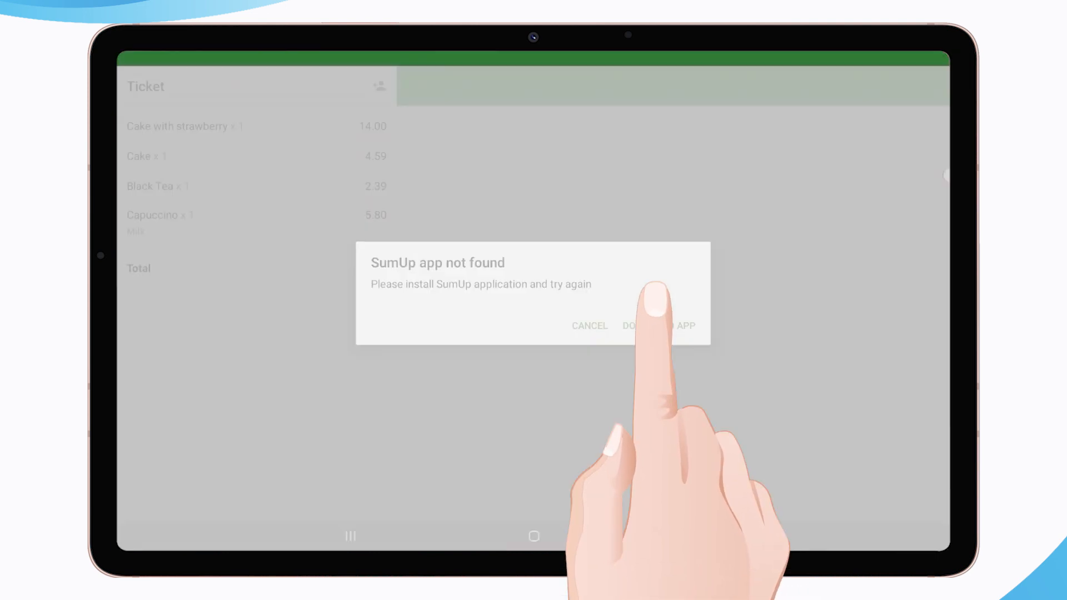
- Install the SumUp App - Credit Card Reader from Google Play
left_click(659, 325)
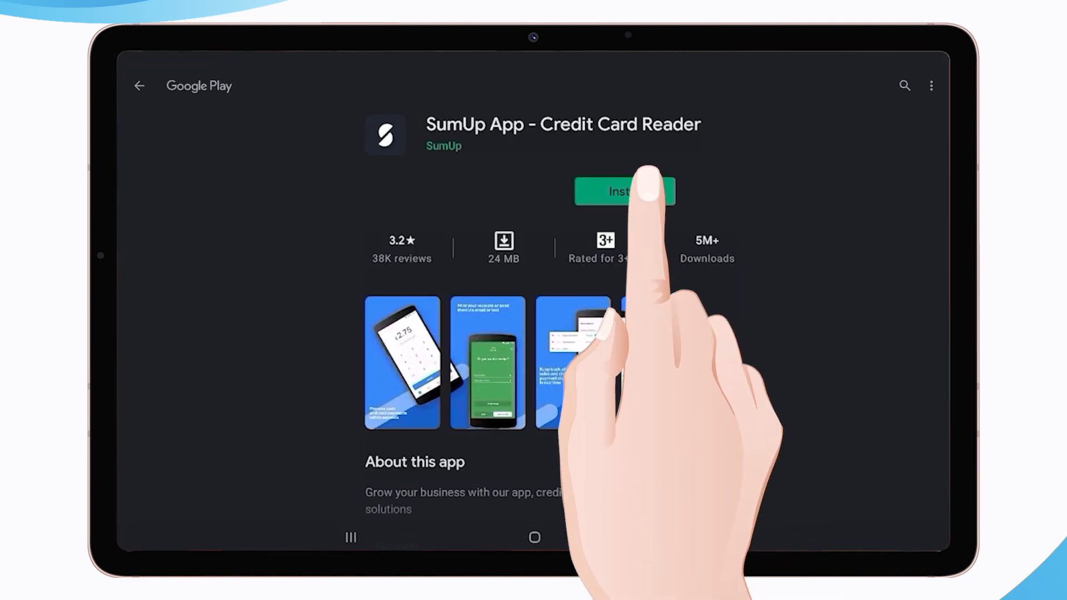
left_click(624, 191)
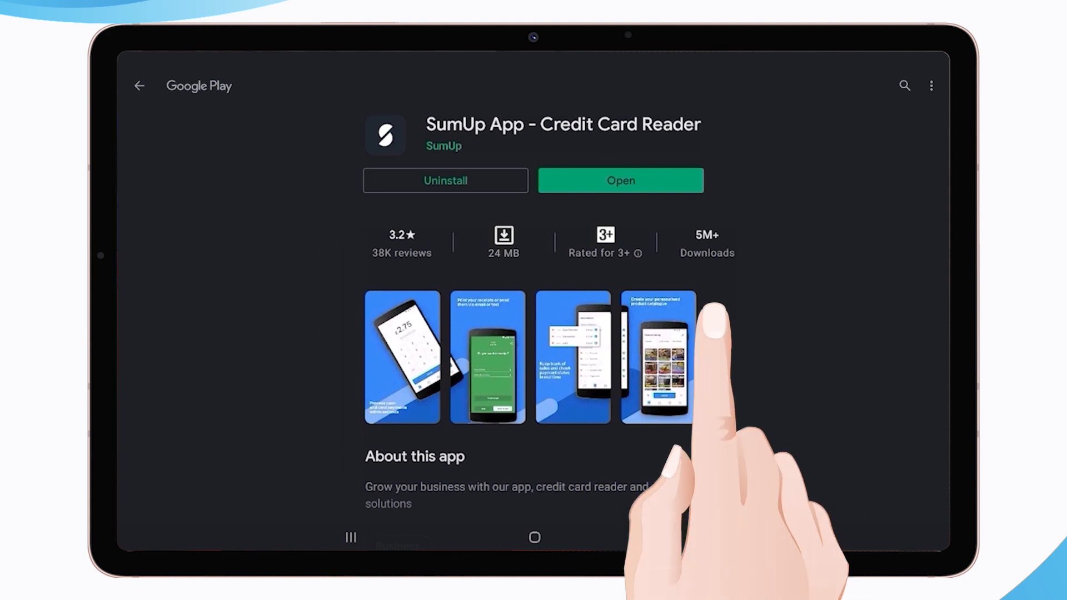
- Launch the SumUp app, get started and log in to the merchant account
left_click(619, 180)
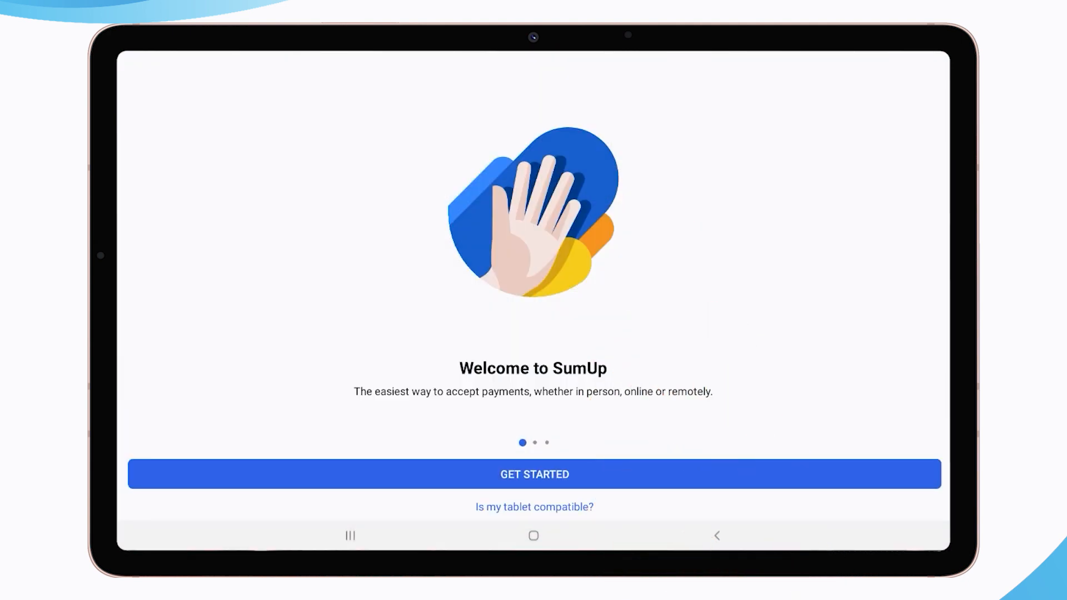
left_click(534, 474)
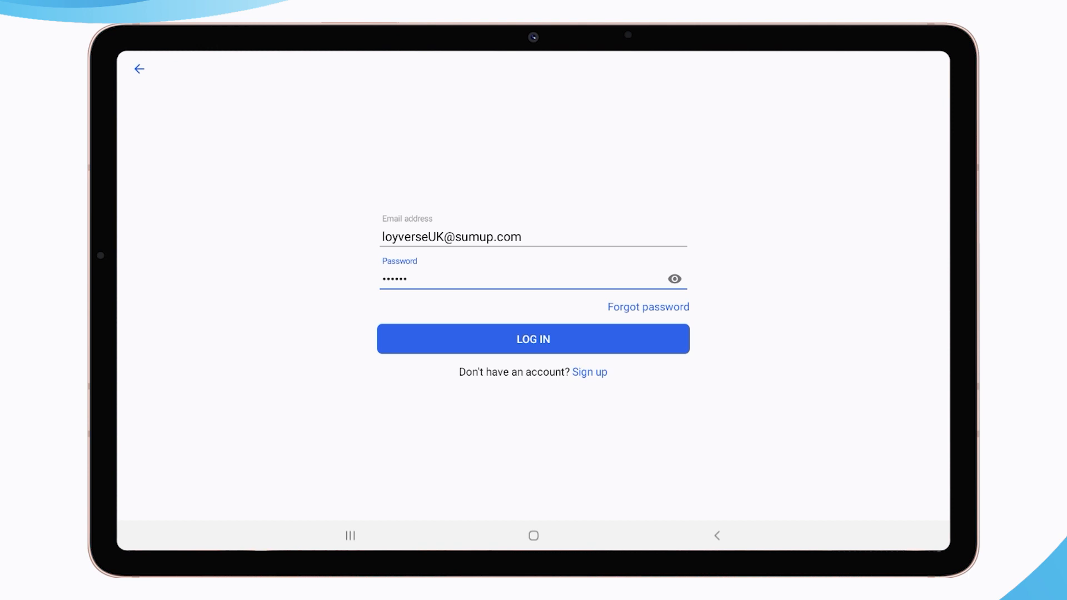
left_click(533, 339)
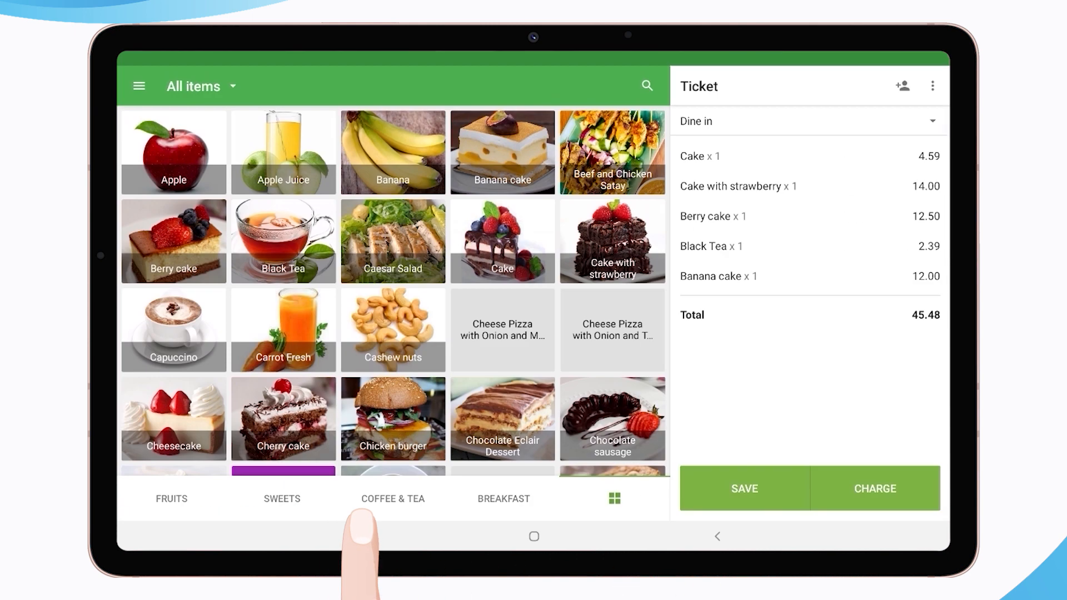
- Charge the 45.48 ticket via SumUp's card reader, then return to an empty ticket
left_click(874, 488)
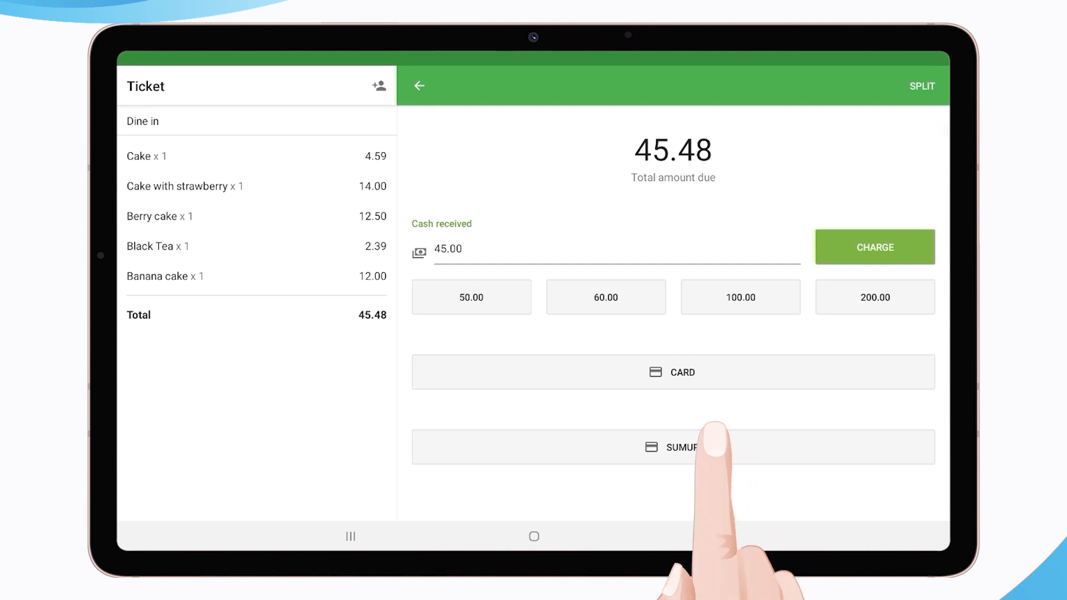
left_click(672, 447)
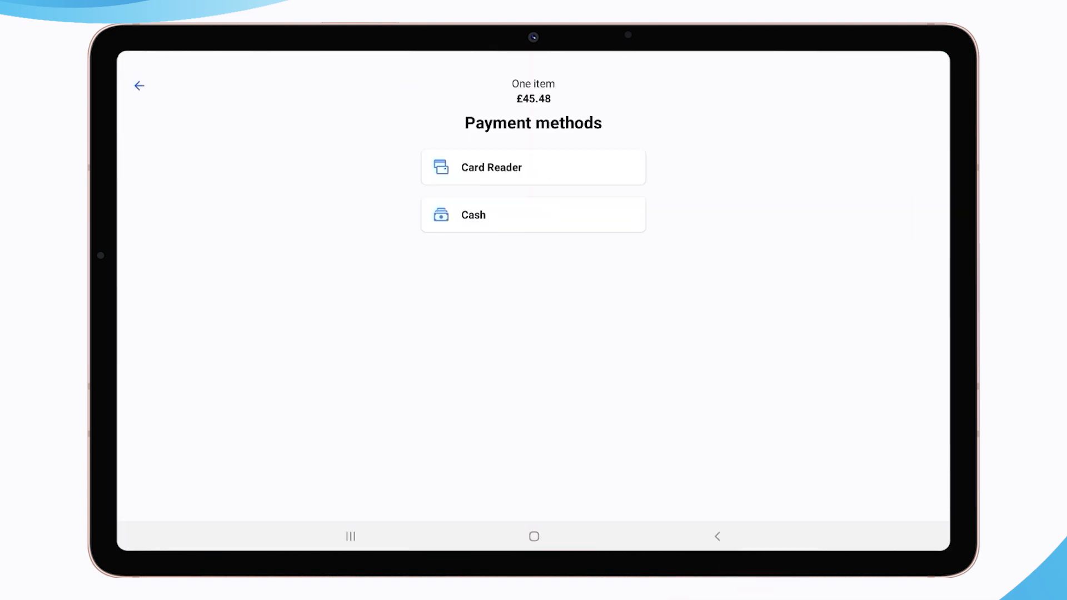
left_click(532, 166)
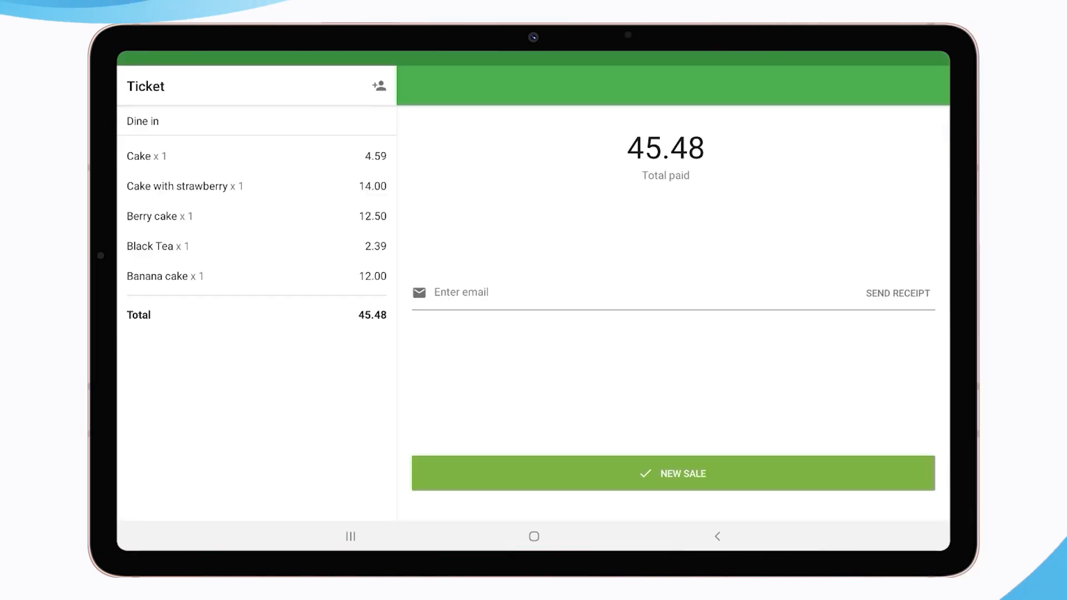
left_click(672, 473)
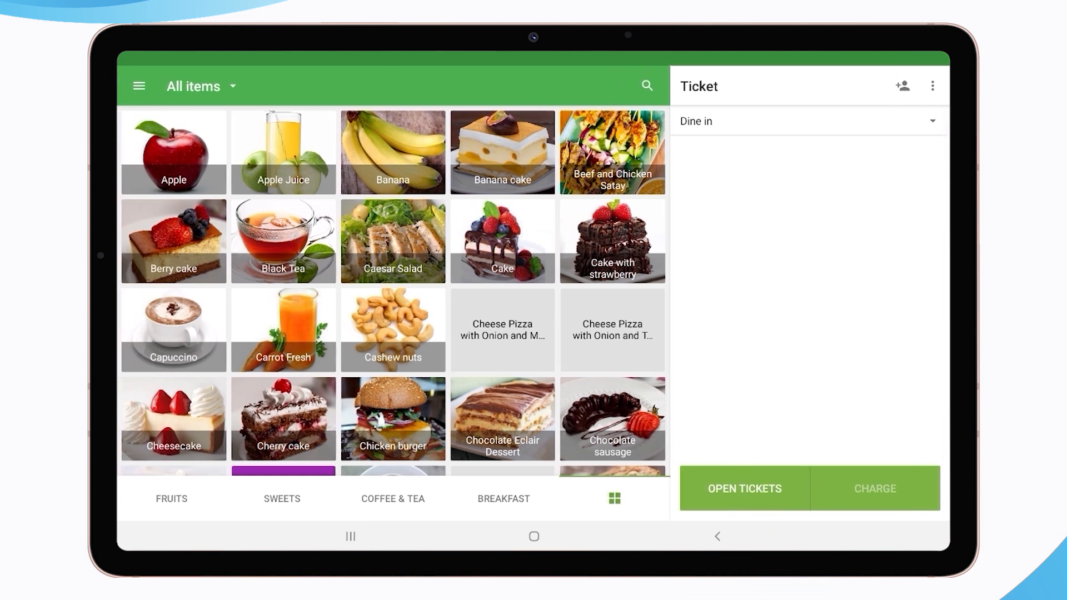